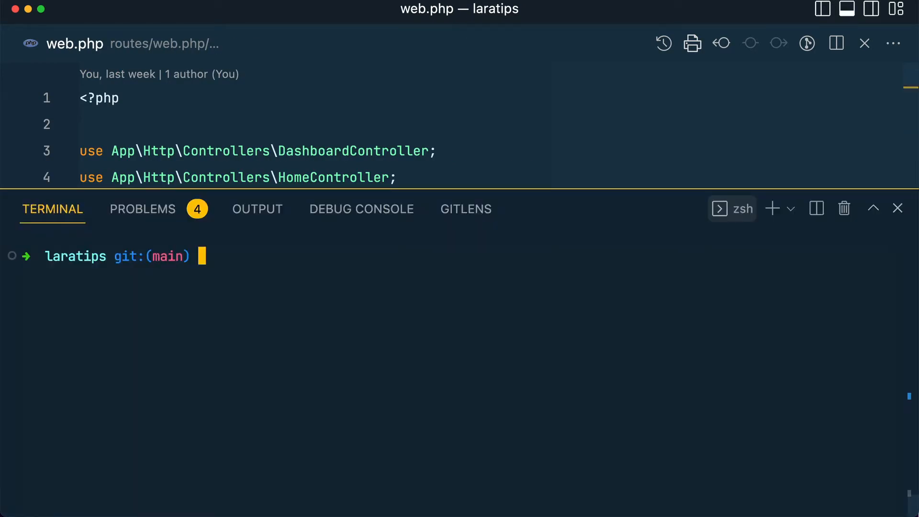
Generate MyOwnCustomException with 'pa make:exception' and open the new file.
{"action": "type", "text": "pa make:exception MyOwnCustomException"}
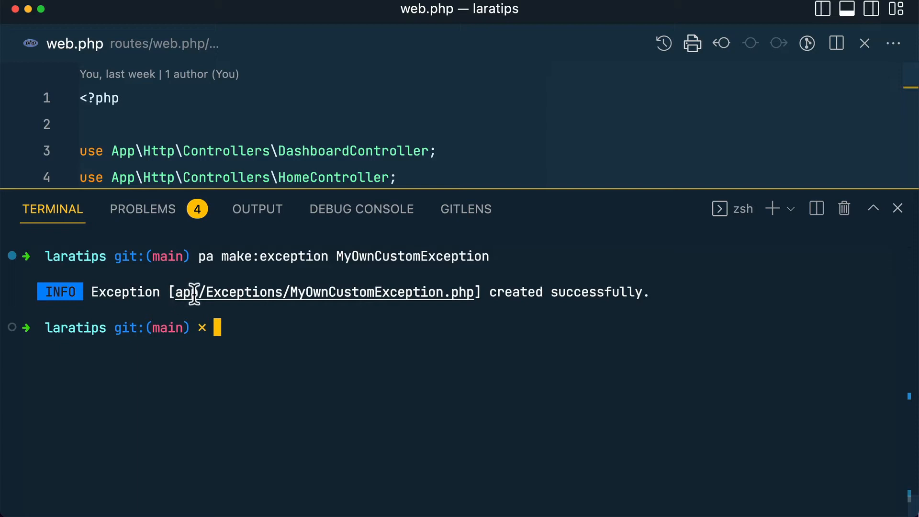
{"action": "double_click", "coordinate": [346, 292]}
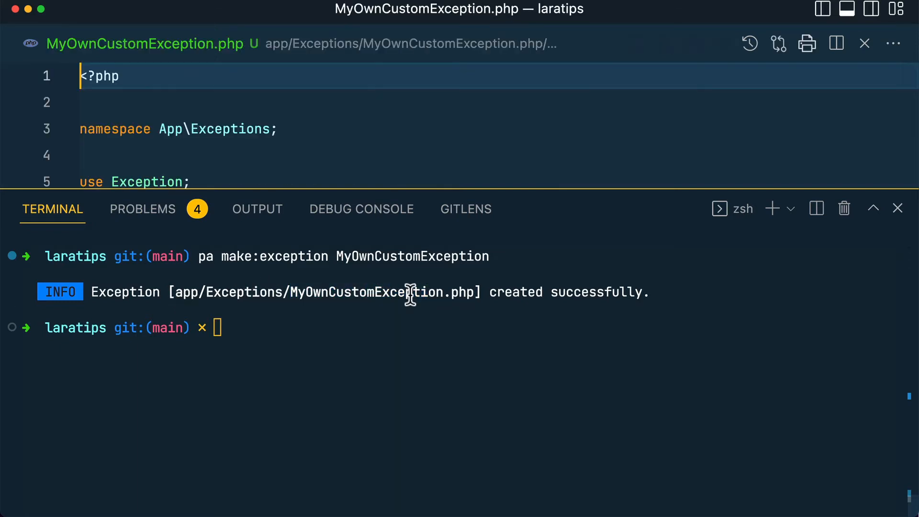
Add protected $message = "My own custom message" to the exception class.
{"action": "type", "text": "pr"}
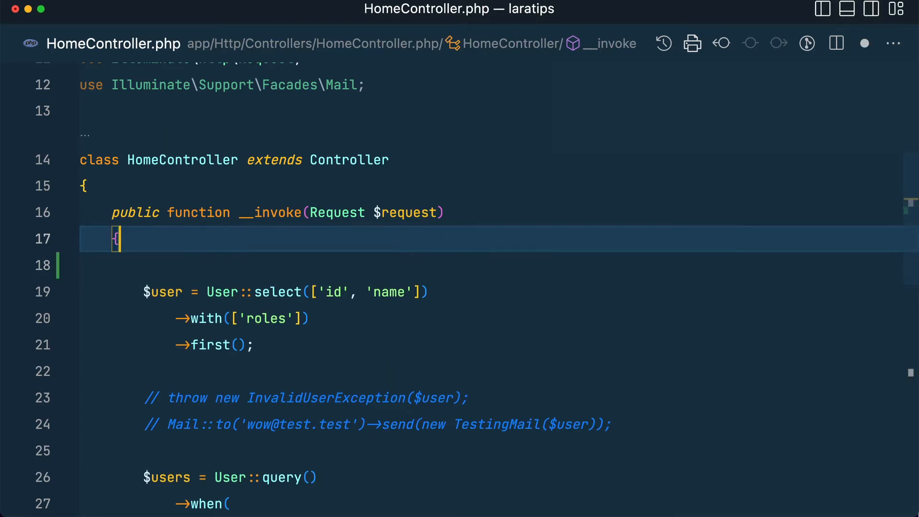
Type 'throw new MyOwnCustomException();' at the start of HomeController's __invoke.
{"action": "type", "text": "throw new M"}
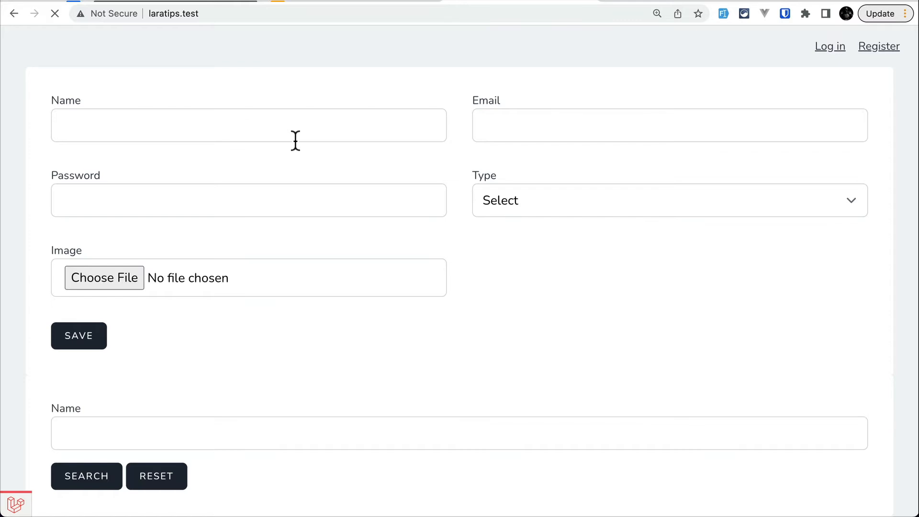
Reload laratips.test in Chrome to trigger MyOwnCustomException.
{"action": "left_click", "coordinate": [78, 336]}
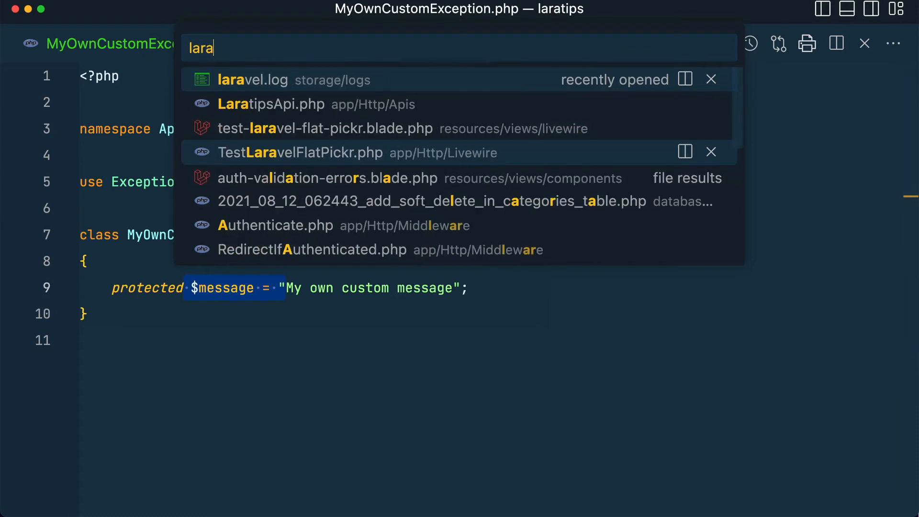
{"action": "mouse_move", "coordinate": [319, 95]}
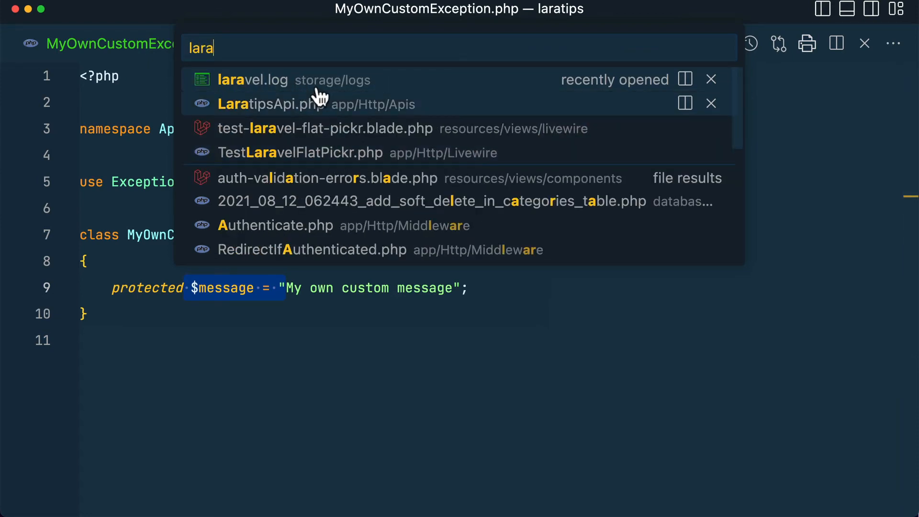
Open laravel.log and highlight the logged 'My own custom message' entry.
{"action": "left_click", "coordinate": [253, 80]}
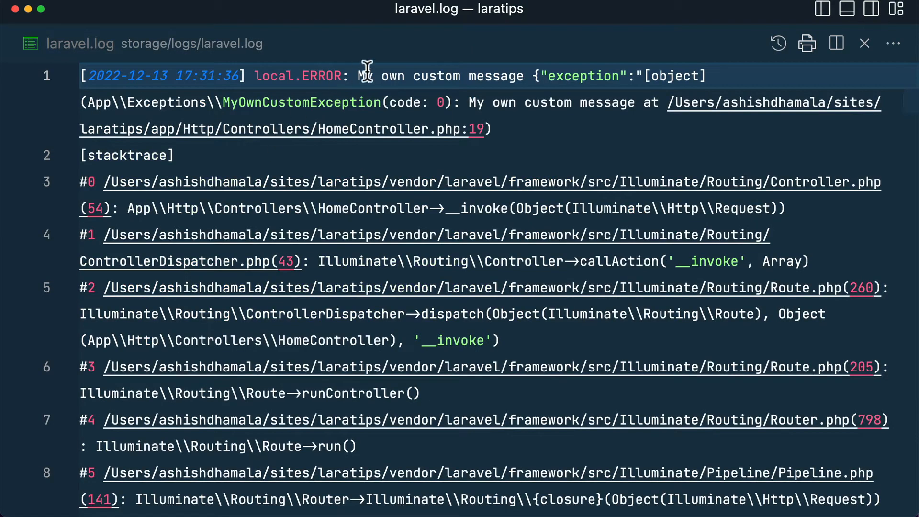
{"action": "left_click_drag", "start_coordinate": [358, 76], "coordinate": [546, 75]}
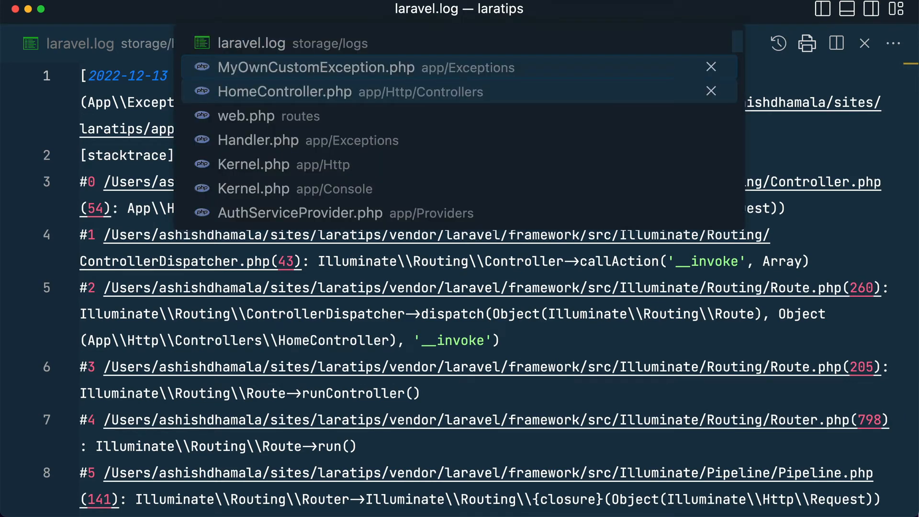
{"action": "left_click", "coordinate": [315, 68]}
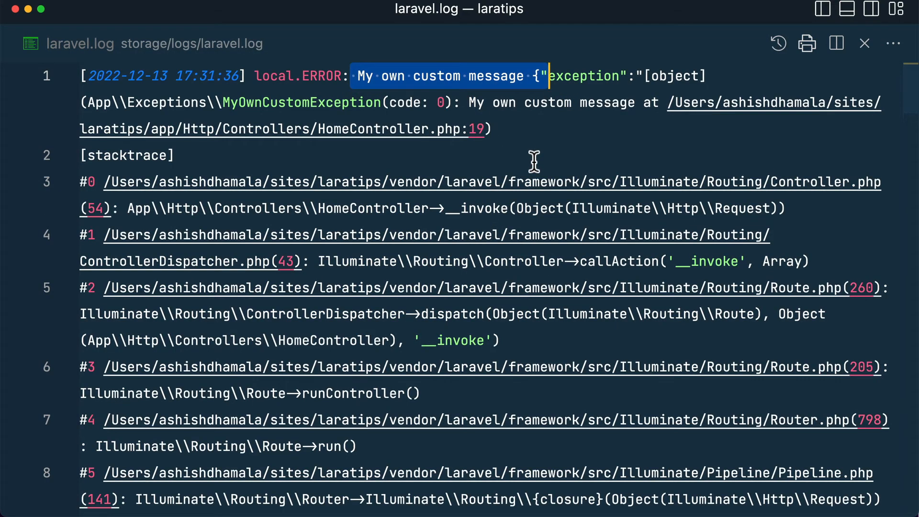
{"action": "mouse_move", "coordinate": [384, 287]}
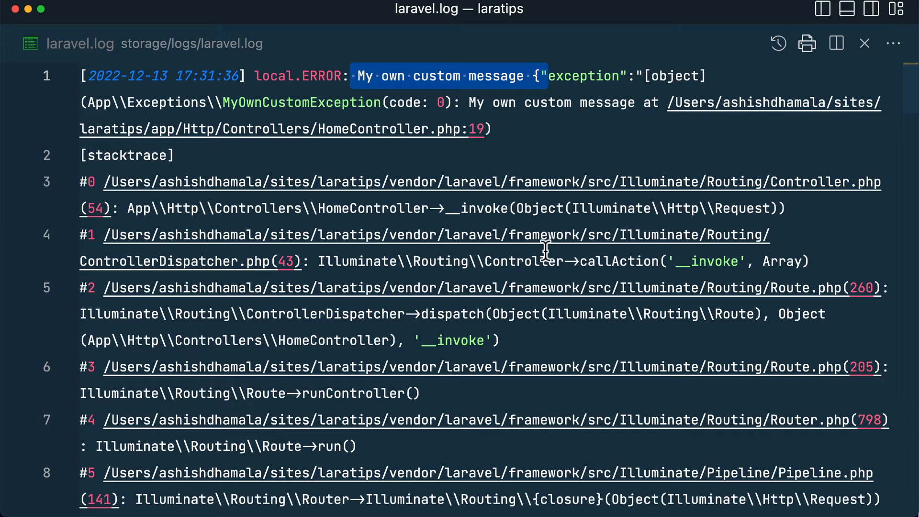
{"action": "mouse_move", "coordinate": [224, 76]}
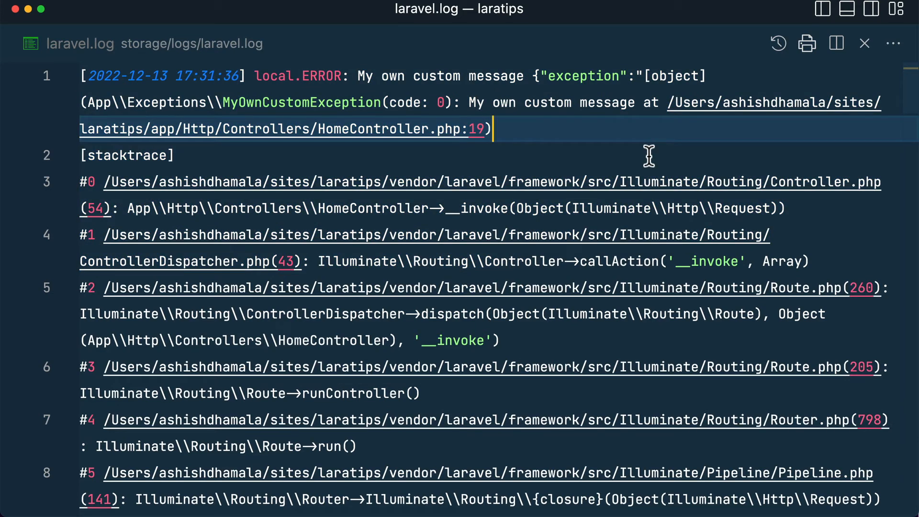
{"action": "type", "text": "handl"}
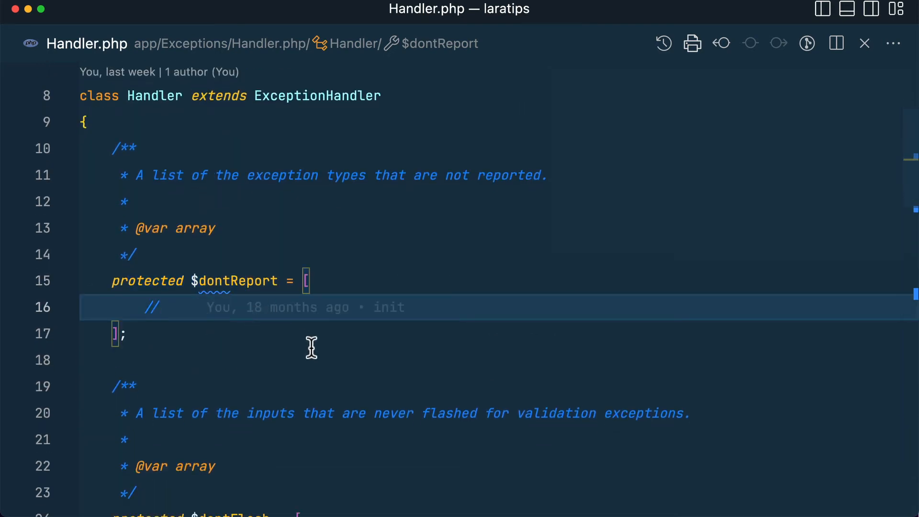
Add MyOwnCustomException::class to Handler's $dontReport array, then reopen laravel.log.
{"action": "type", "text": "My"}
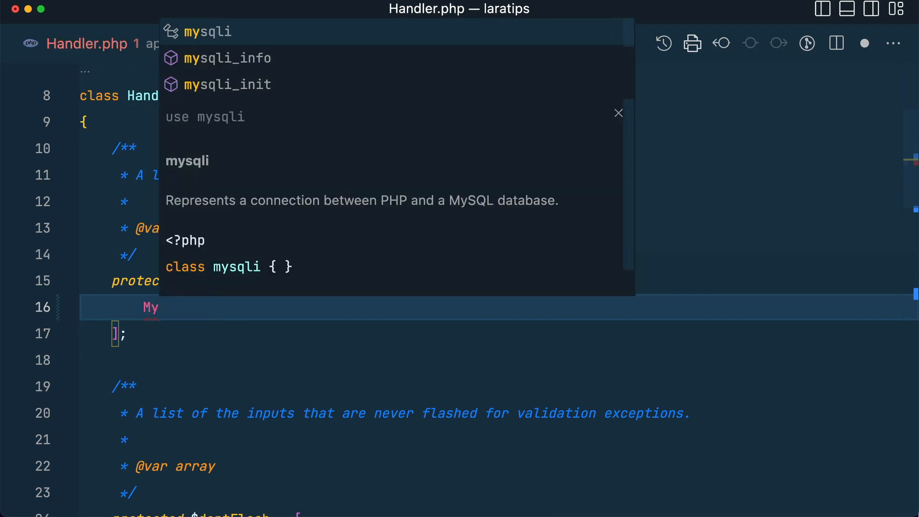
{"action": "type", "text": "::class,"}
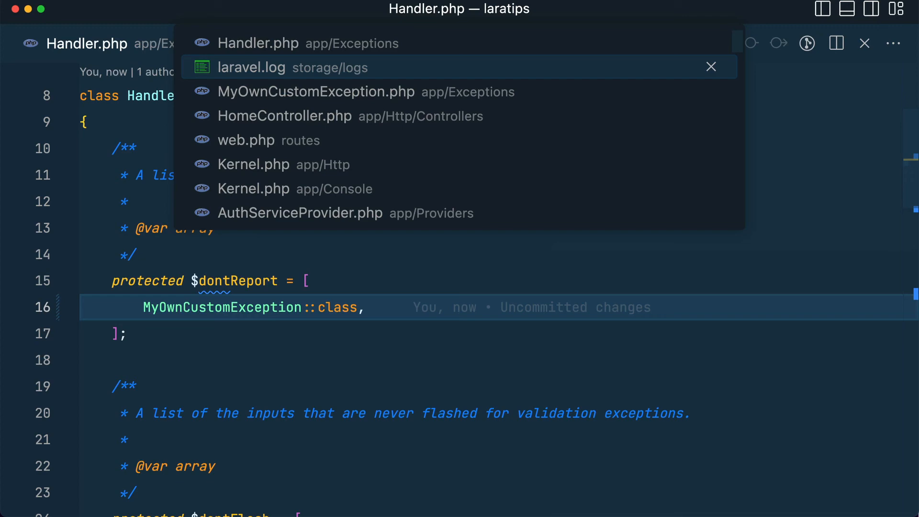
{"action": "left_click", "coordinate": [250, 67]}
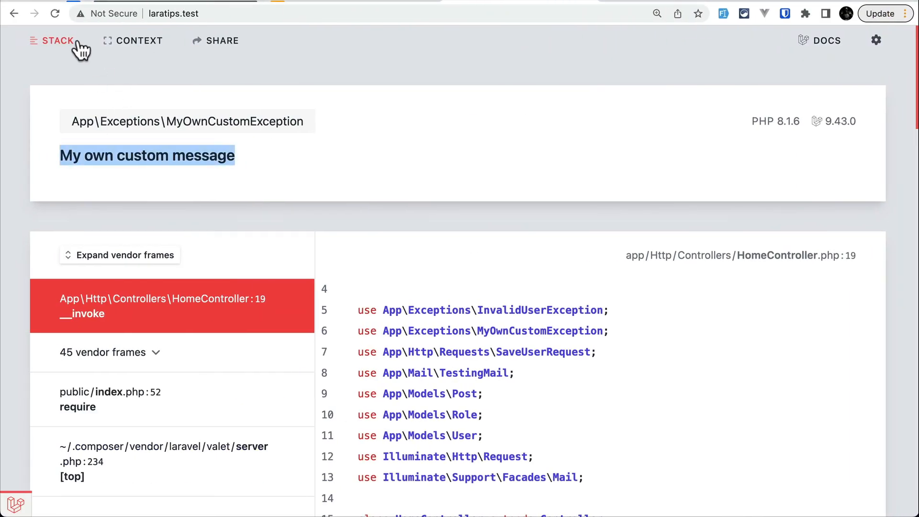
Reload the page, select the exception message, and scroll to HomeController line 19.
{"action": "left_click", "coordinate": [55, 13]}
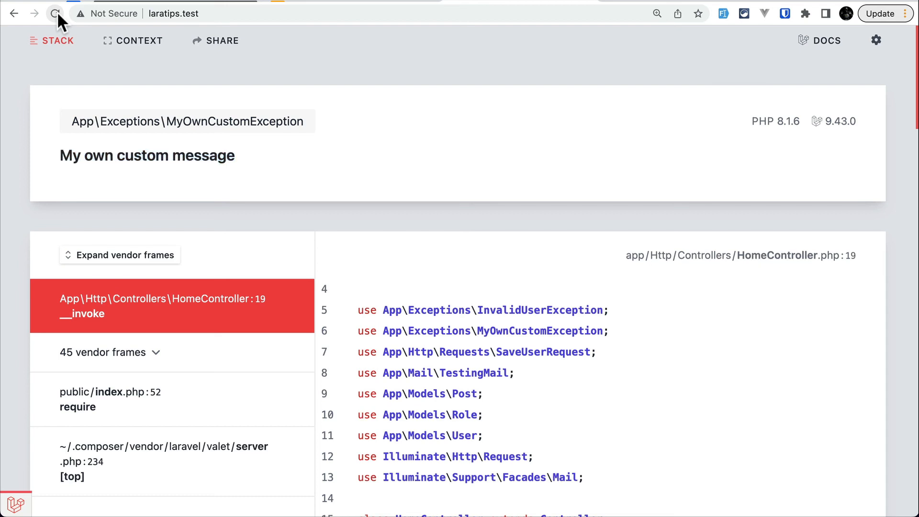
{"action": "double_click", "coordinate": [146, 155]}
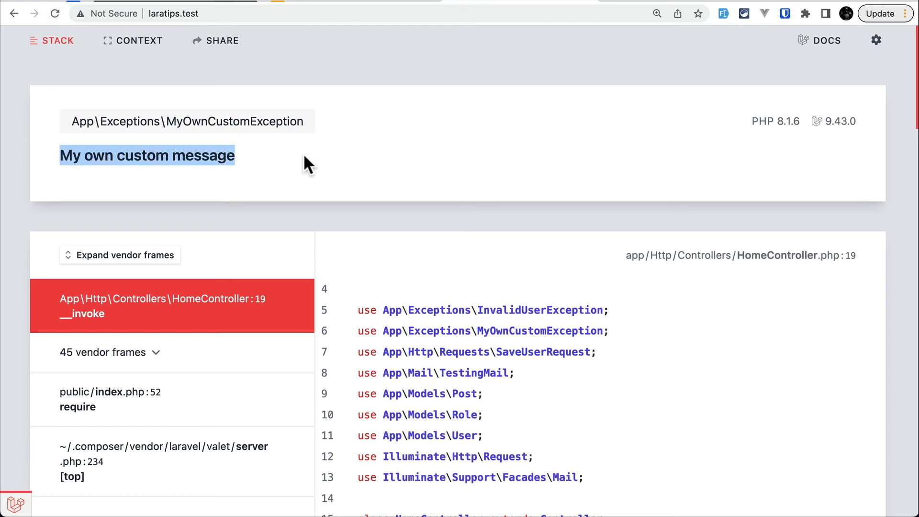
{"action": "scroll", "scroll_direction": "down", "scroll_amount": 3}
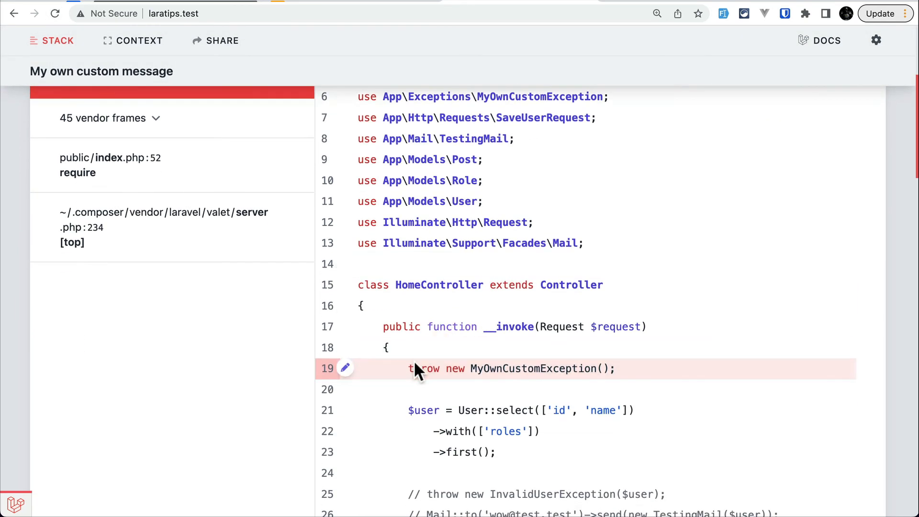